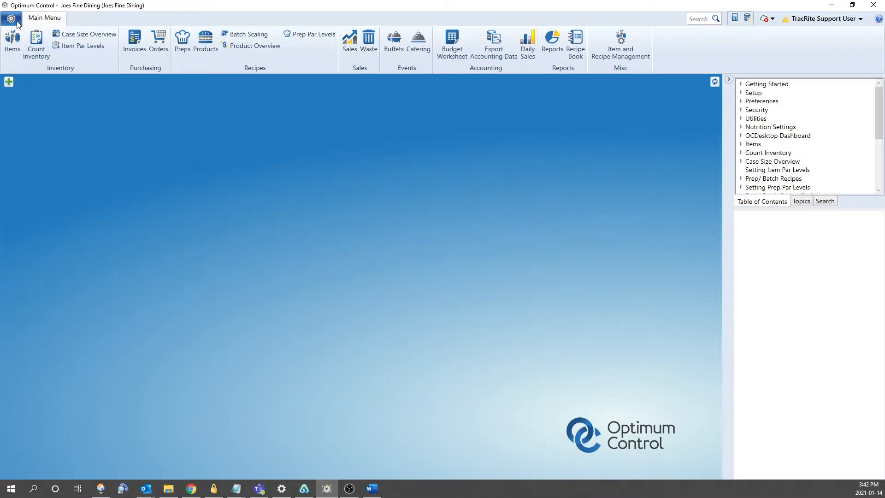
# Launch the Item Classification Editor from the Utilities area of the application menu.
pyautogui.click(9, 19)
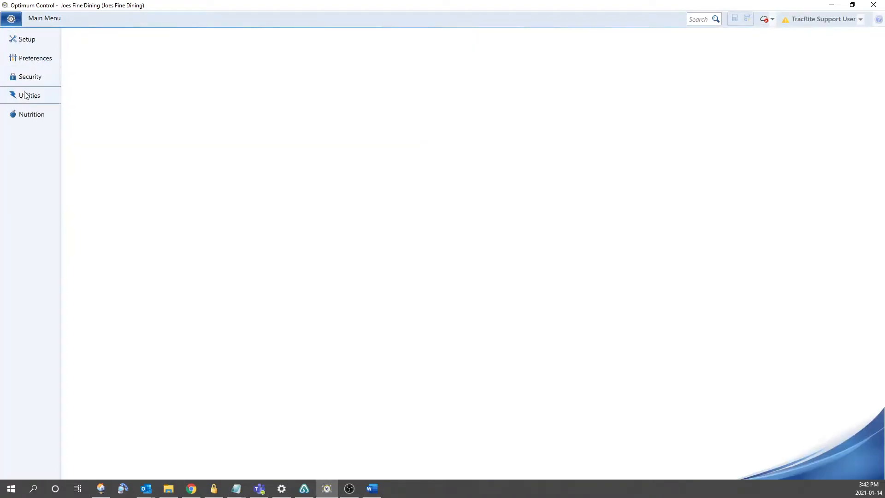
pyautogui.click(28, 94)
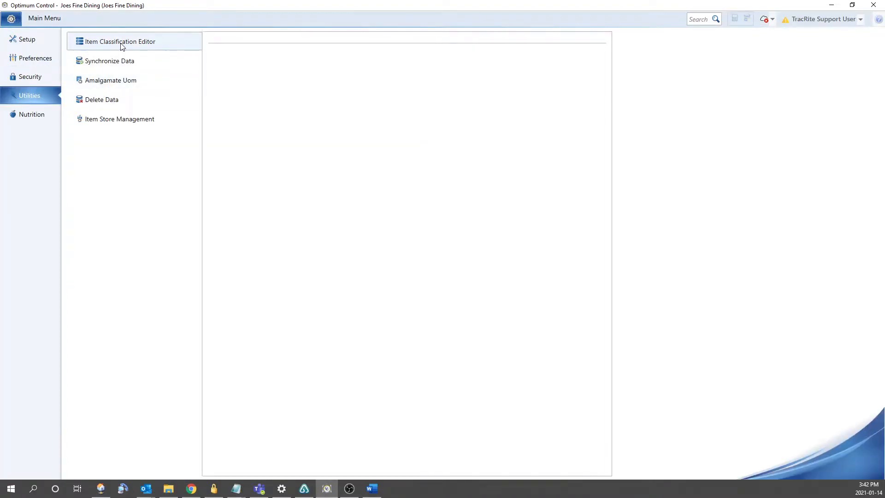
pyautogui.click(120, 42)
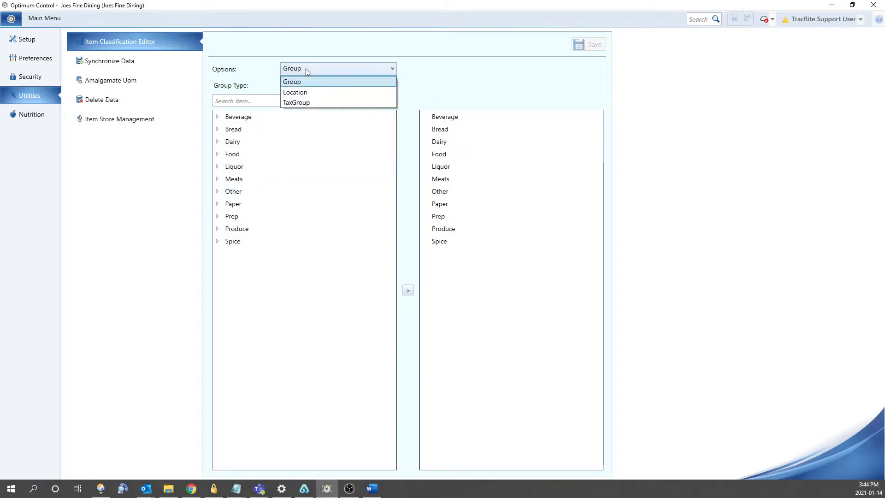
# Classify items by Location and expand Bar Storage to show Cherries-Marachino and Vodka.
pyautogui.click(295, 92)
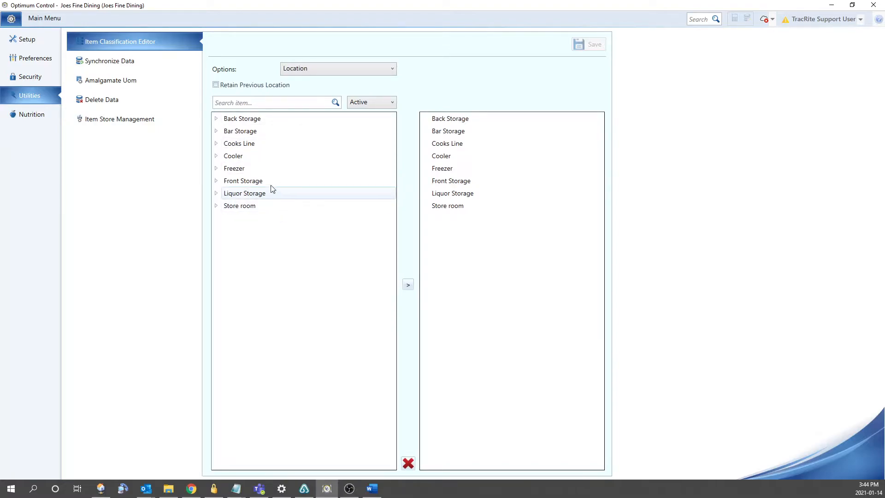
pyautogui.click(215, 131)
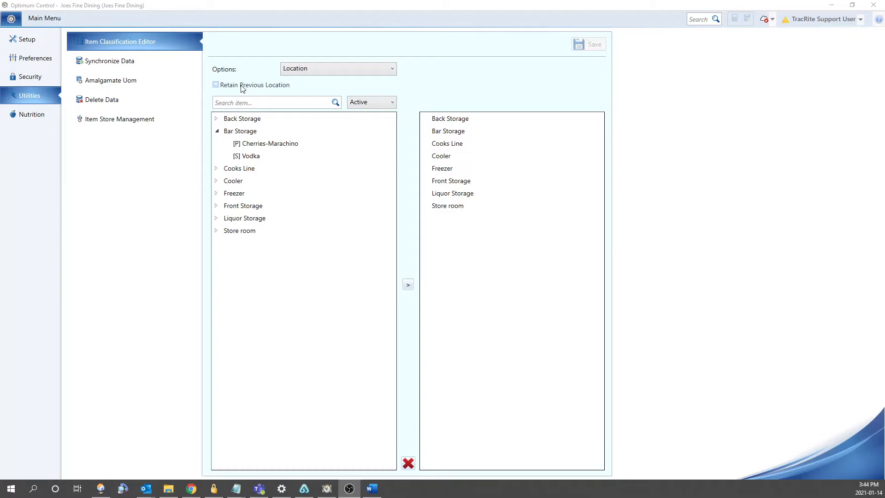
pyautogui.click(215, 85)
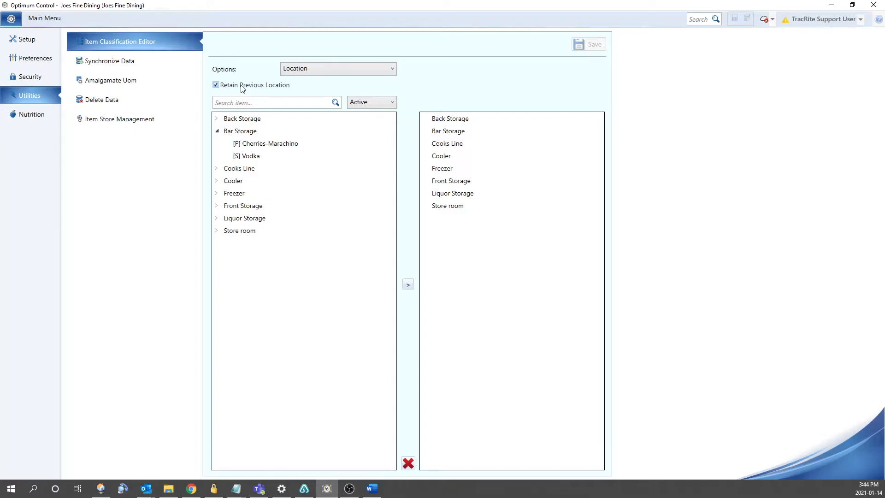
pyautogui.click(216, 85)
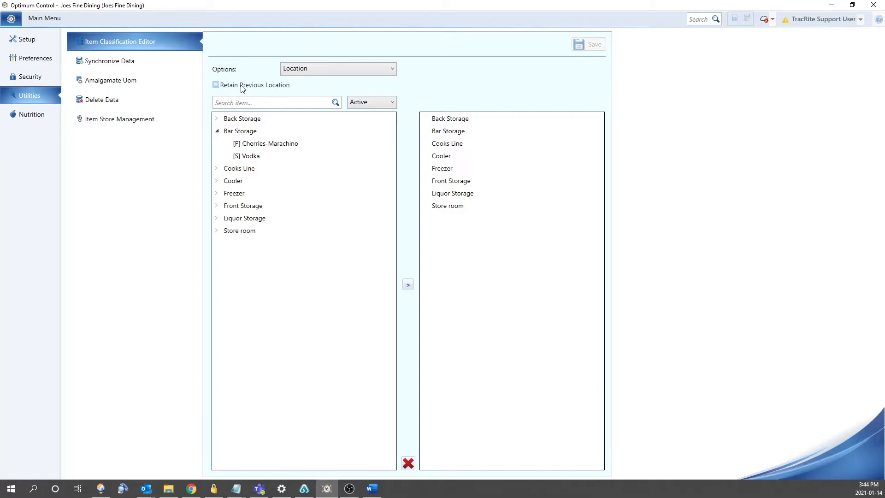
pyautogui.moveTo(265, 143); pyautogui.dragTo(452, 169)
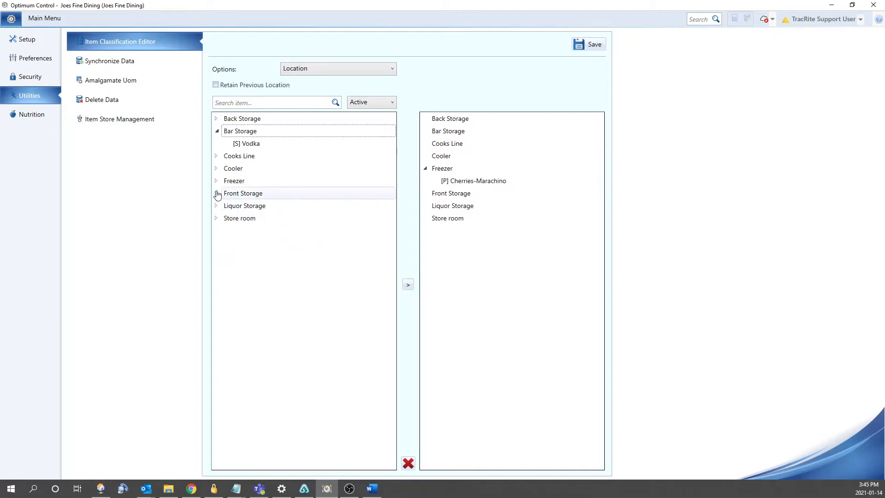
# Expand Freezer, select Cheese-Parmesan and move three selected freezer items into Store room.
pyautogui.click(216, 181)
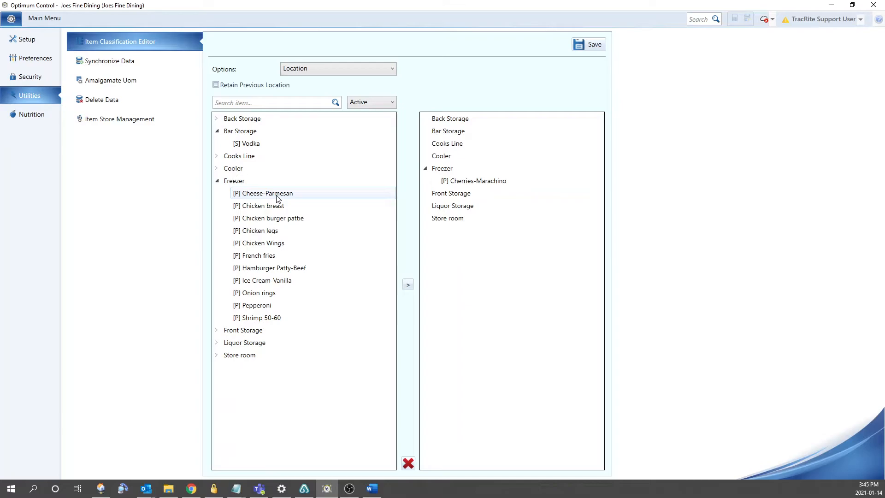
pyautogui.click(267, 193)
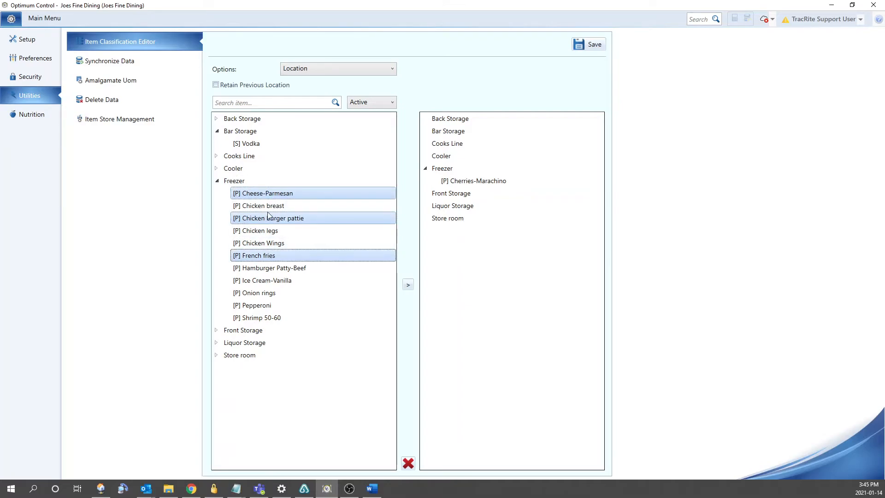
pyautogui.moveTo(268, 218); pyautogui.dragTo(441, 232)
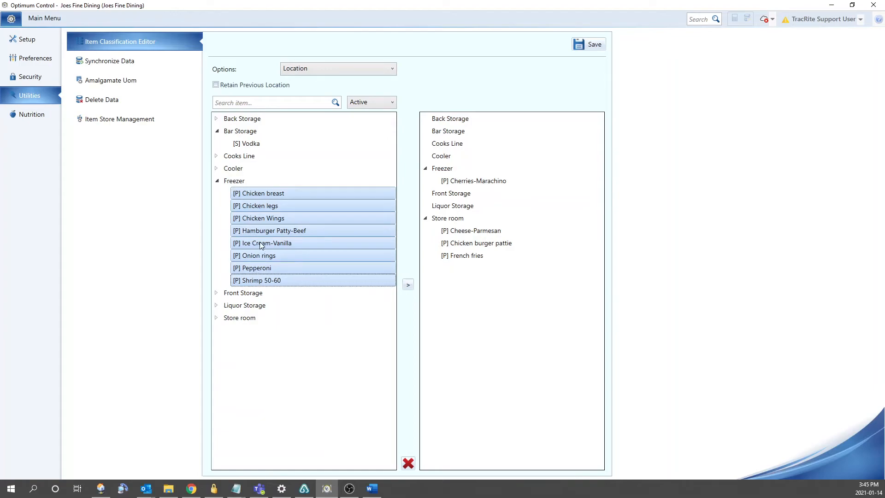
# Move the remaining Freezer items into Store room and save the location changes.
pyautogui.click(408, 284)
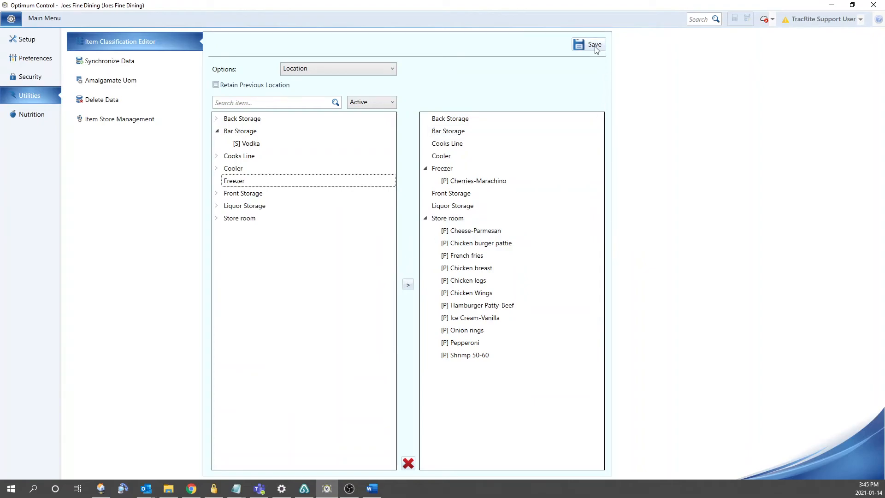
pyautogui.click(588, 44)
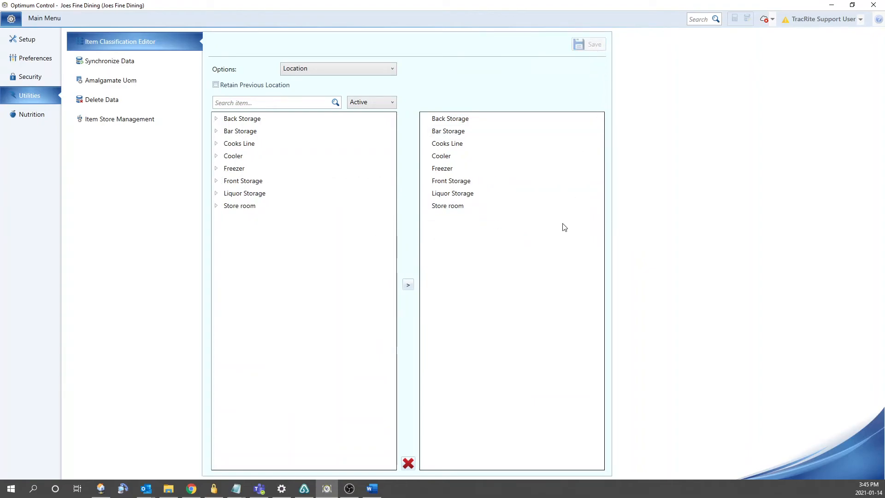
pyautogui.moveTo(138, 294)
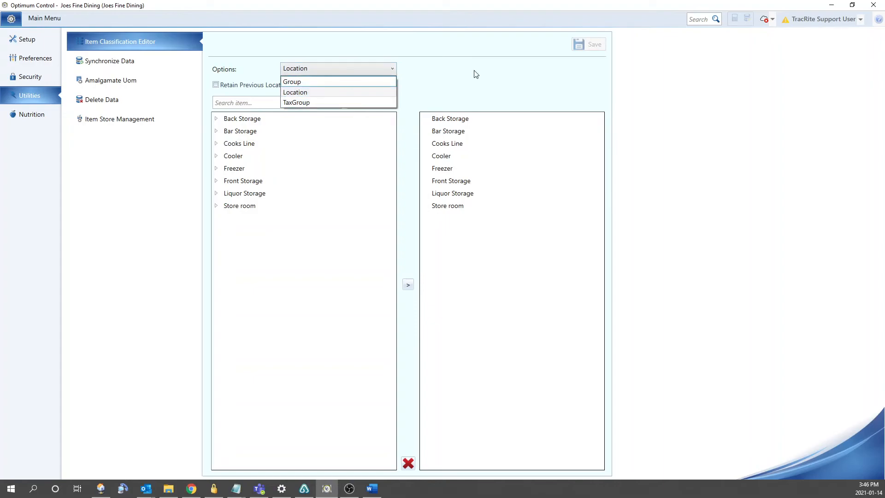
pyautogui.click(295, 92)
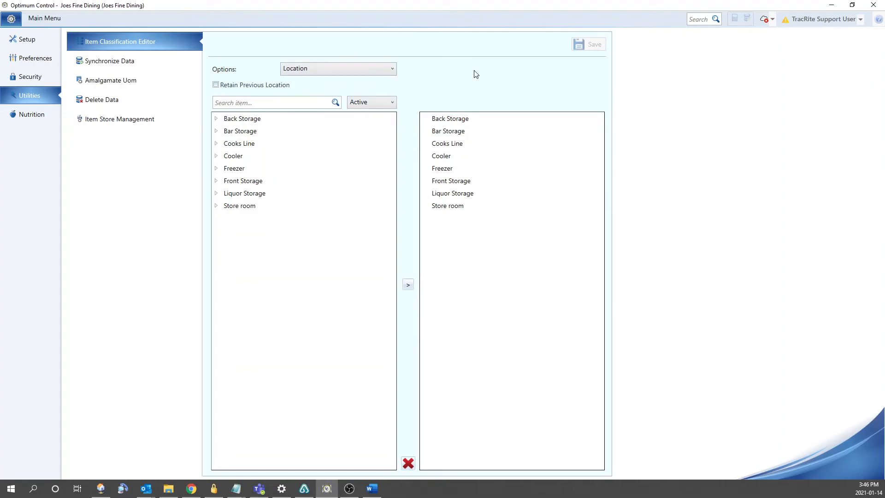